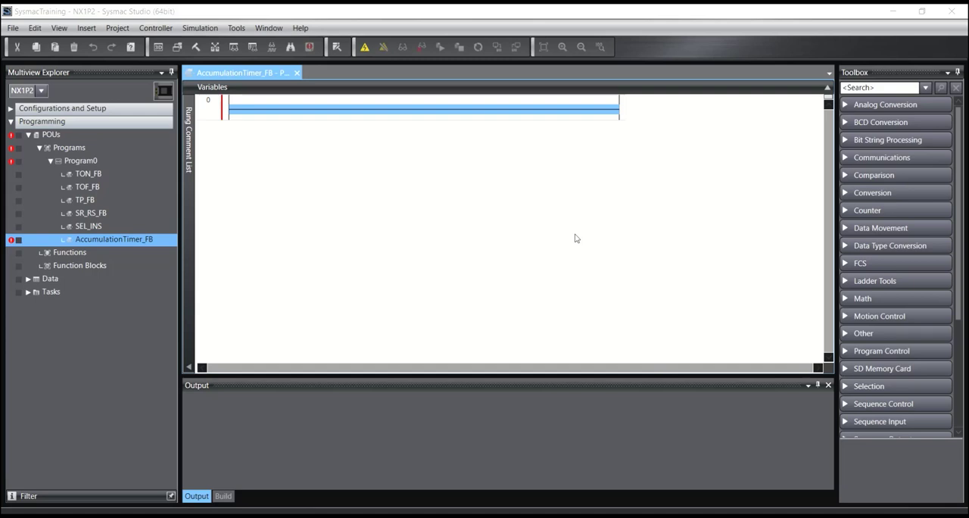
mouse_move(373, 116)
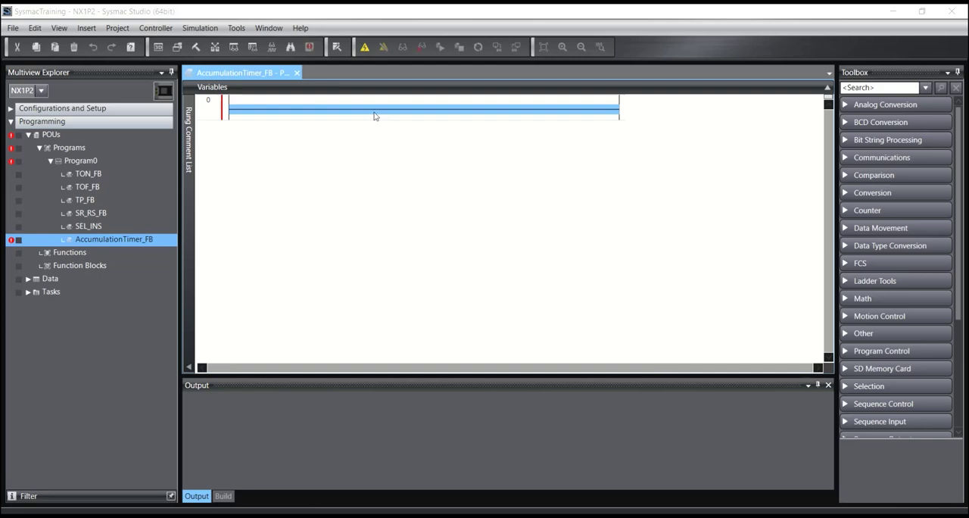
mouse_move(365, 117)
type("a")
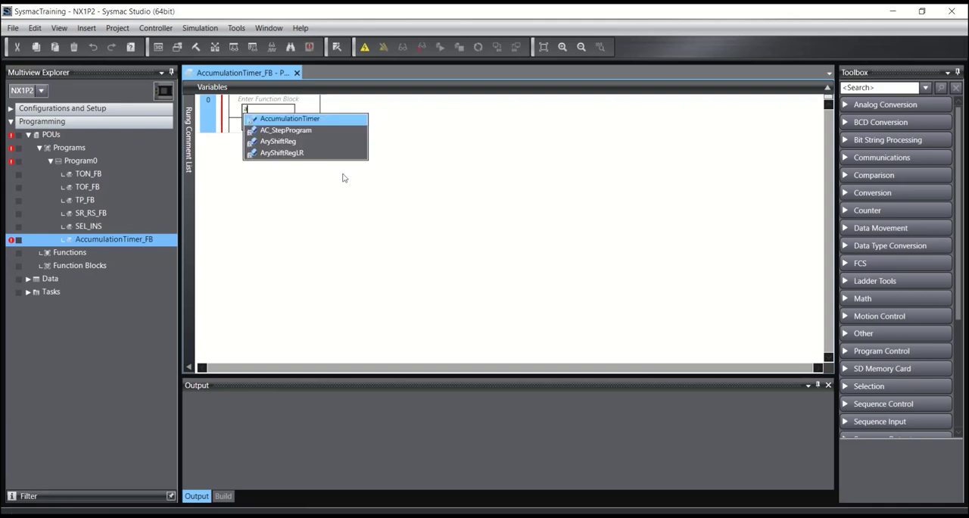
Step: Insert the AccumulationTimer block ACT_1 with contact ACT_Start and output coil ACT_Out
left_click(290, 118)
type("A")
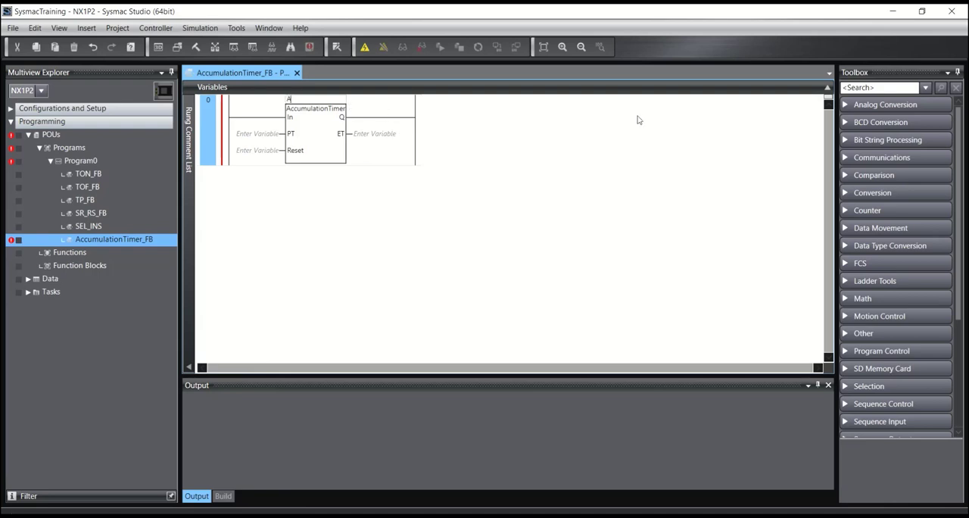
type("CT_1")
type("ACT_Star")
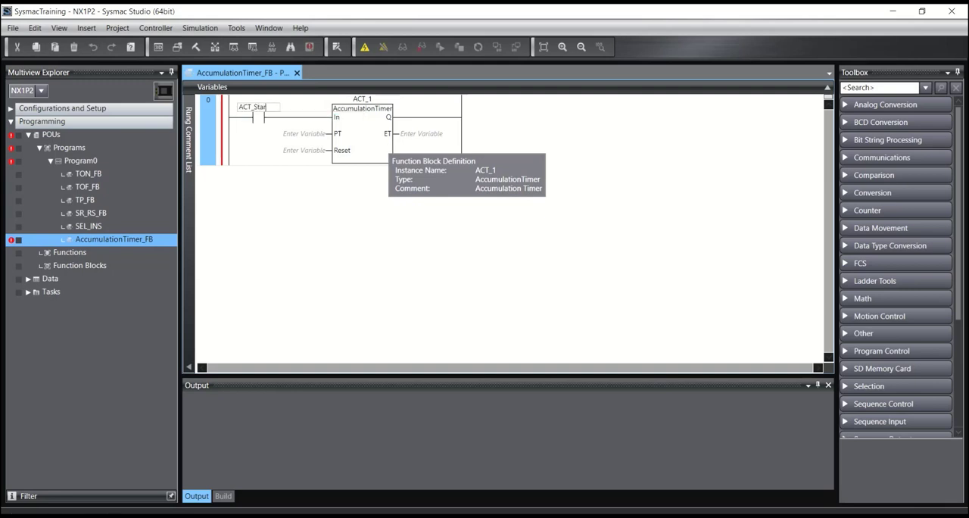
left_click(351, 128)
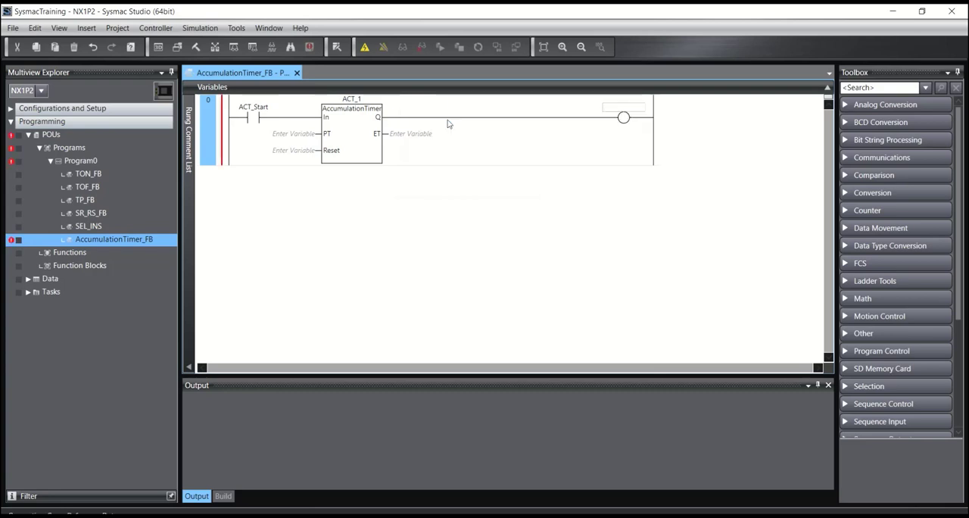
type("ACT_Out")
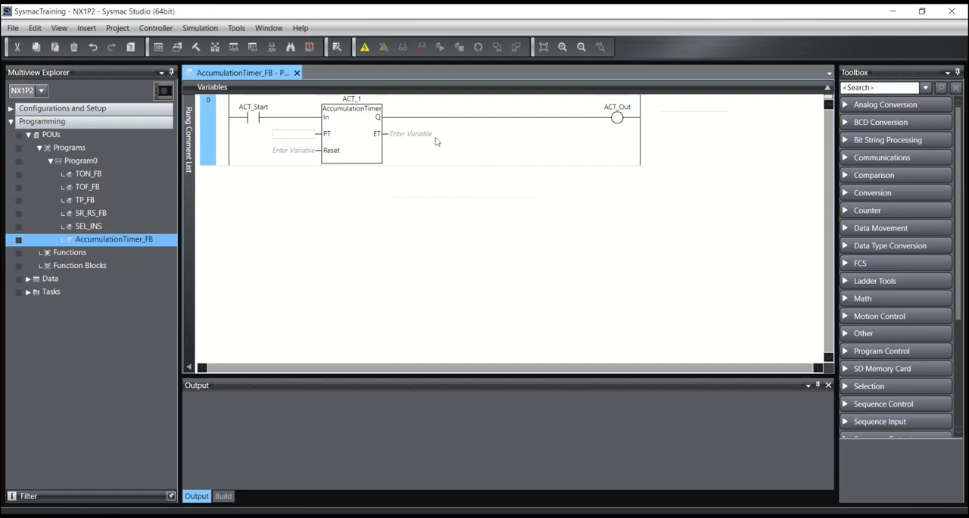
Step: Enter T#20s as the preset and ACT_Reset on Reset, and begin entering ACT_ET on ET
type("T#20s")
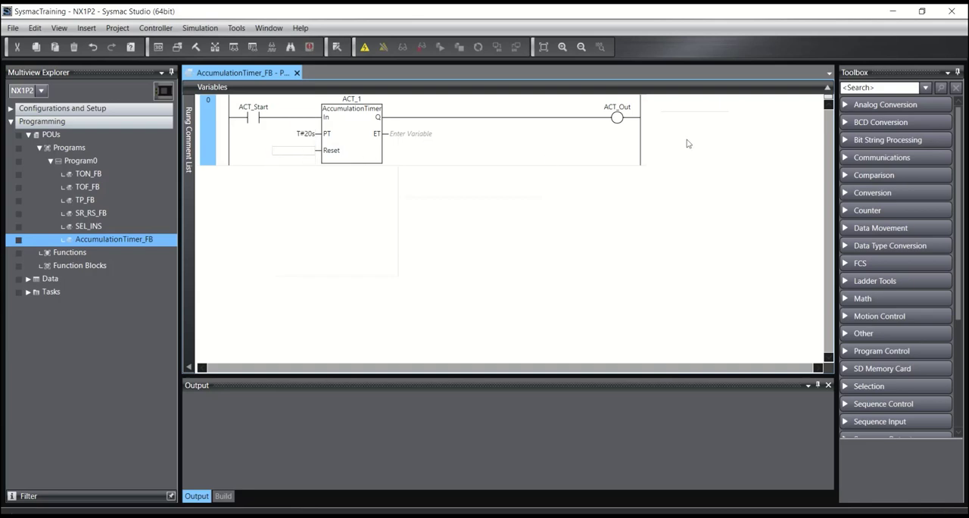
type("2")
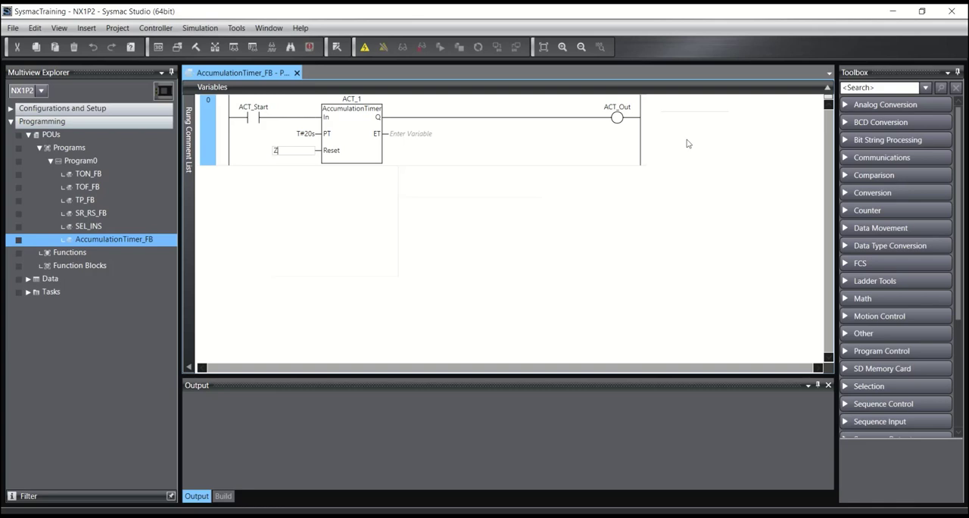
type("ACT_Reset")
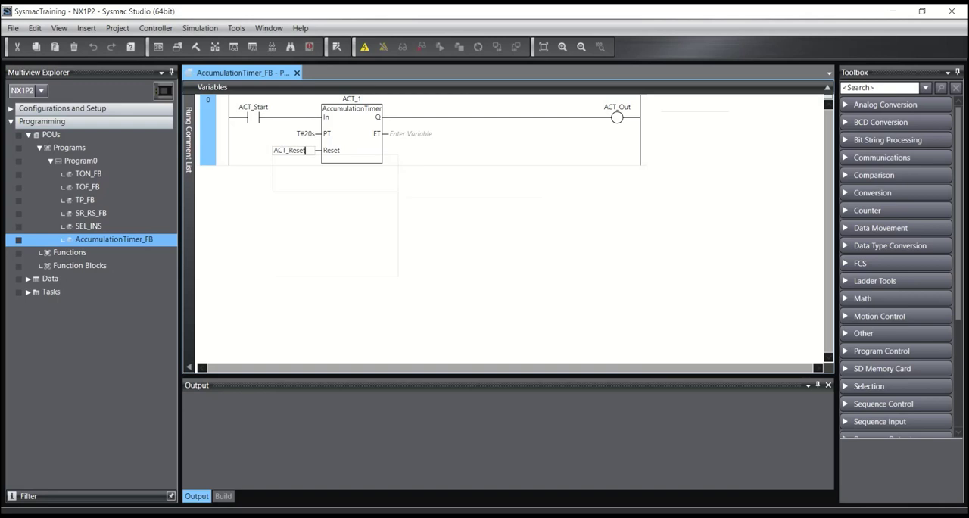
left_click(398, 138)
type("ACT_ET")
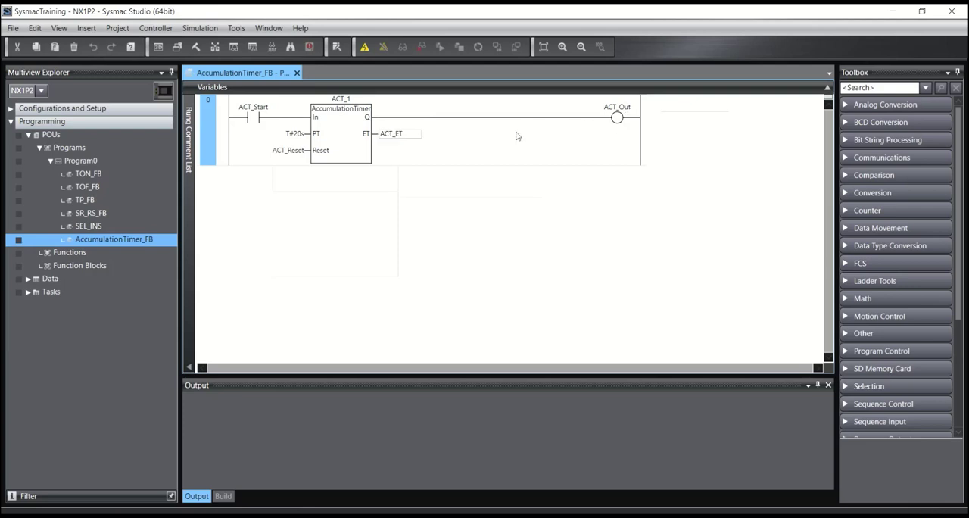
mouse_move(156, 28)
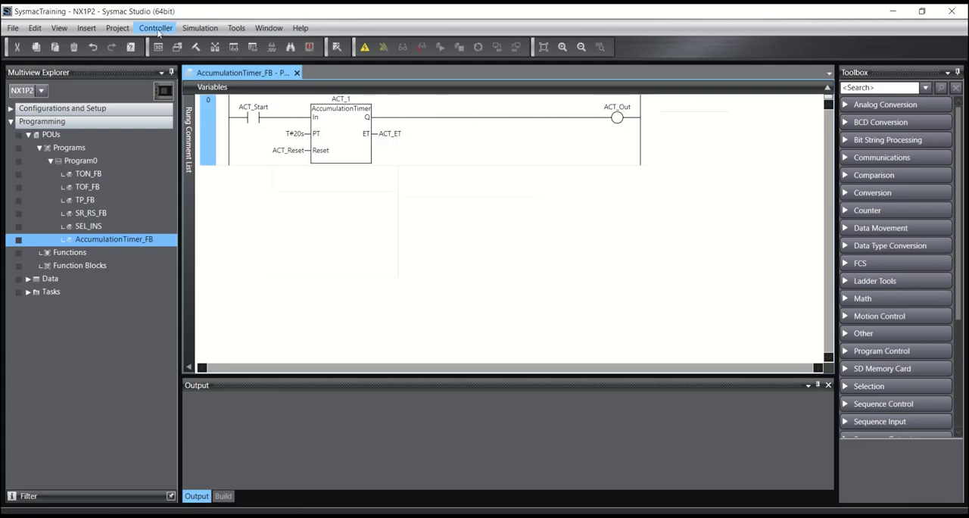
mouse_move(200, 28)
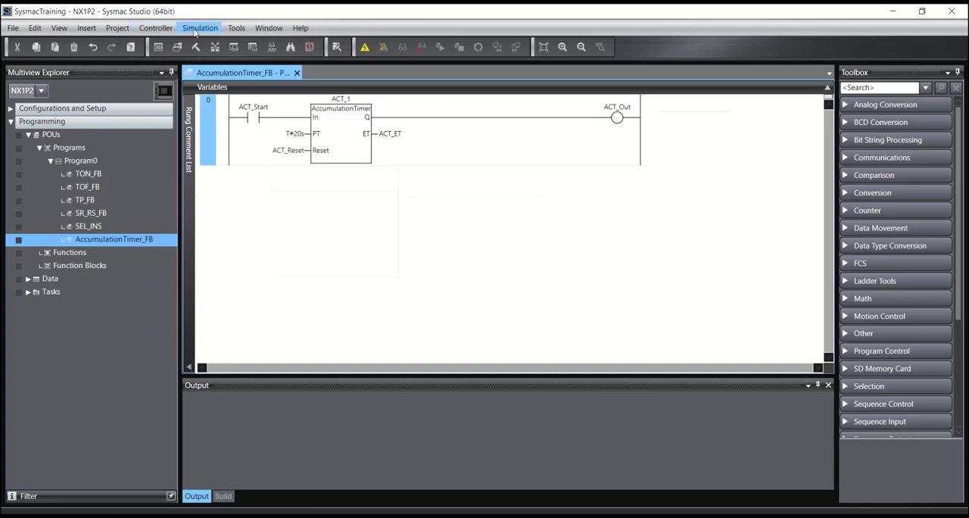
Step: Simulate the rung: ACT_Start on until ET reaches 20 s, then off, with ACT_Out staying on
left_click(200, 28)
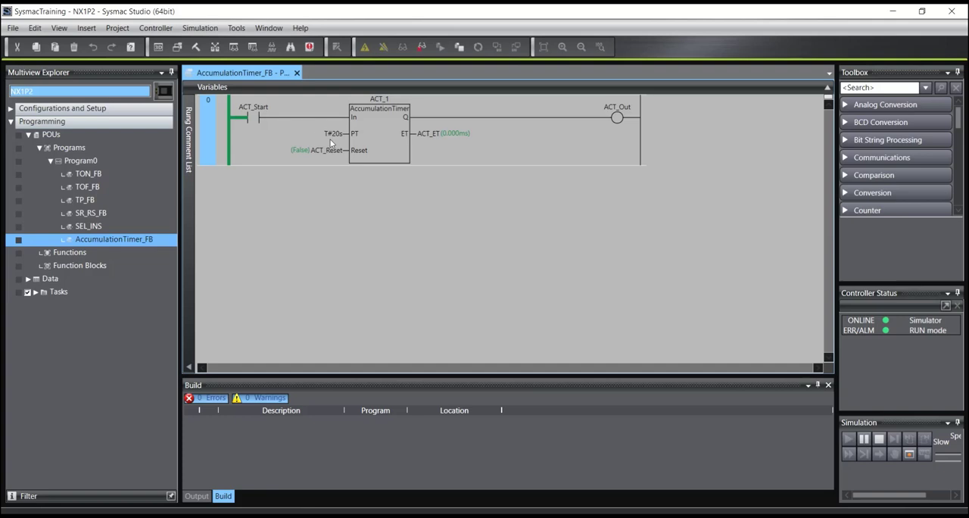
mouse_move(334, 135)
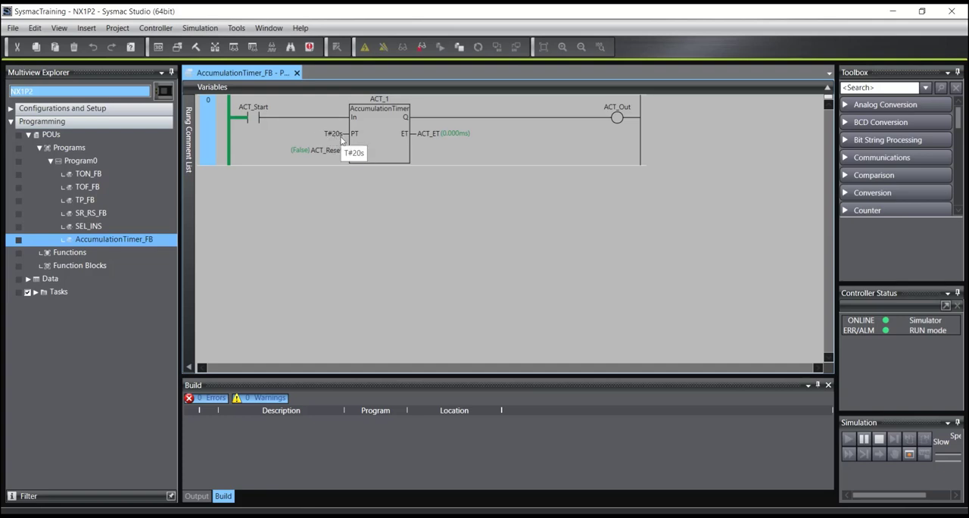
left_click(249, 119)
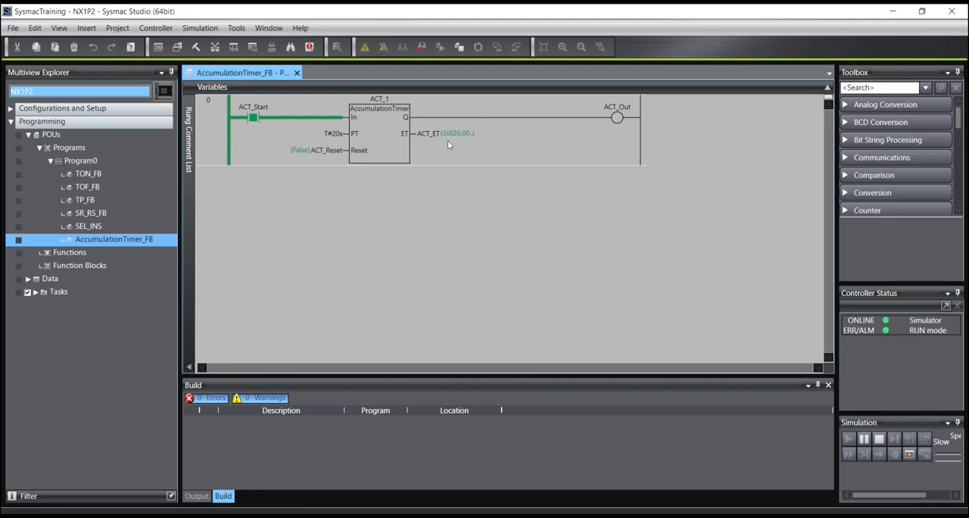
mouse_move(450, 136)
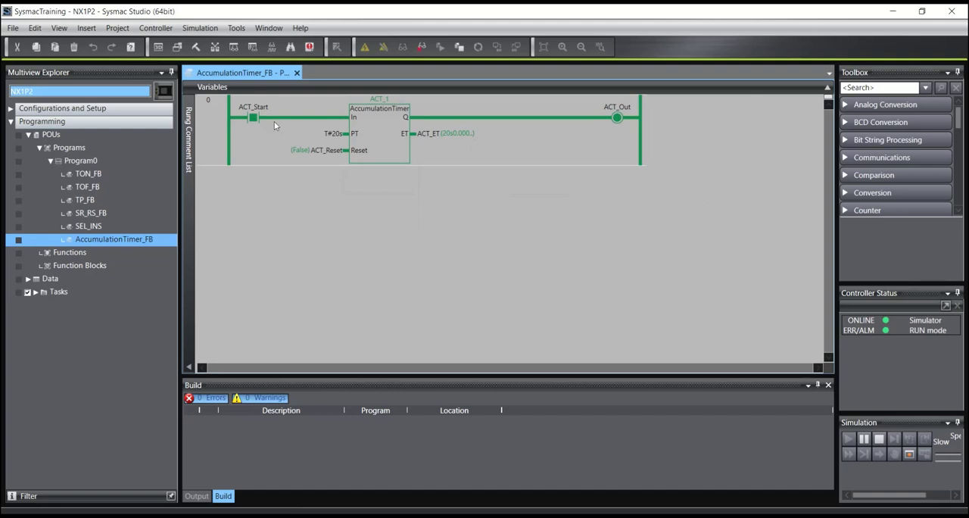
left_click(253, 117)
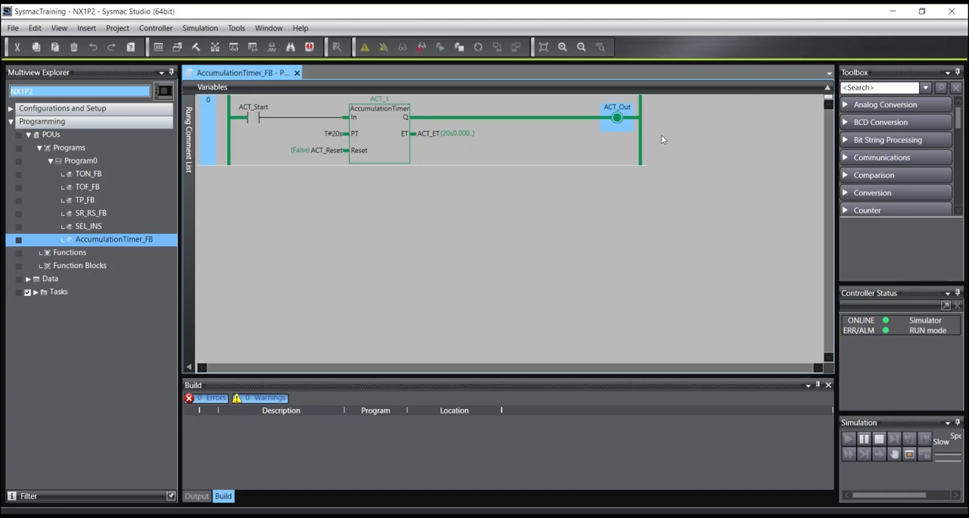
mouse_move(301, 158)
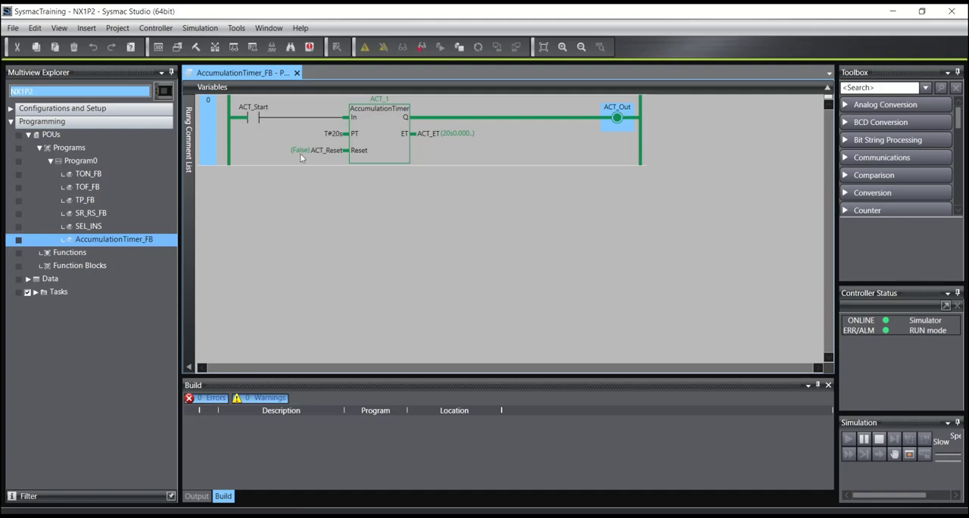
Step: Set ACT_Reset to False and turn ACT_Start on again to resume timing
left_click(300, 149)
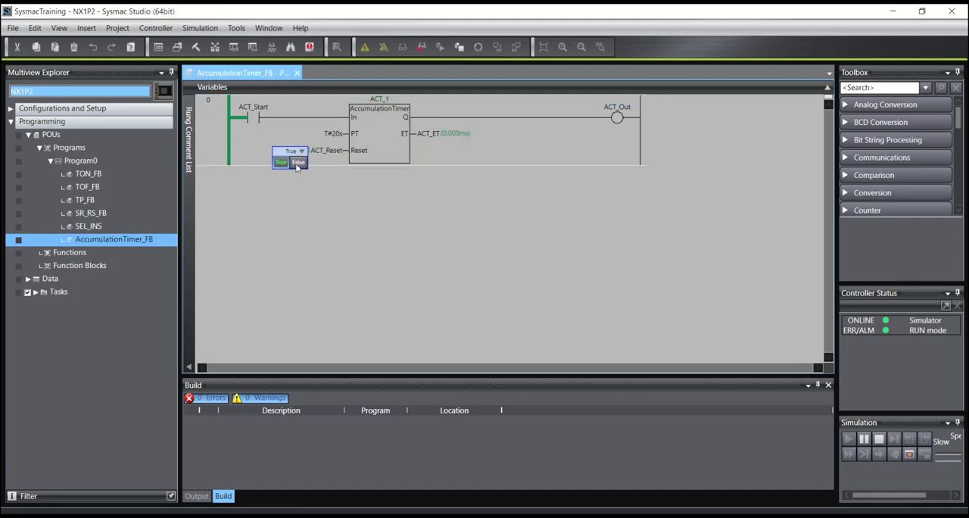
left_click(298, 162)
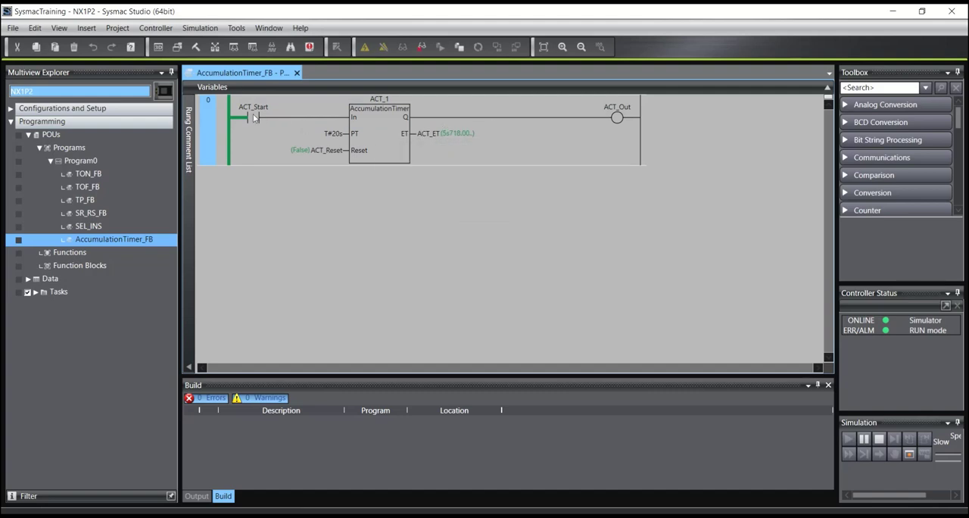
left_click(253, 118)
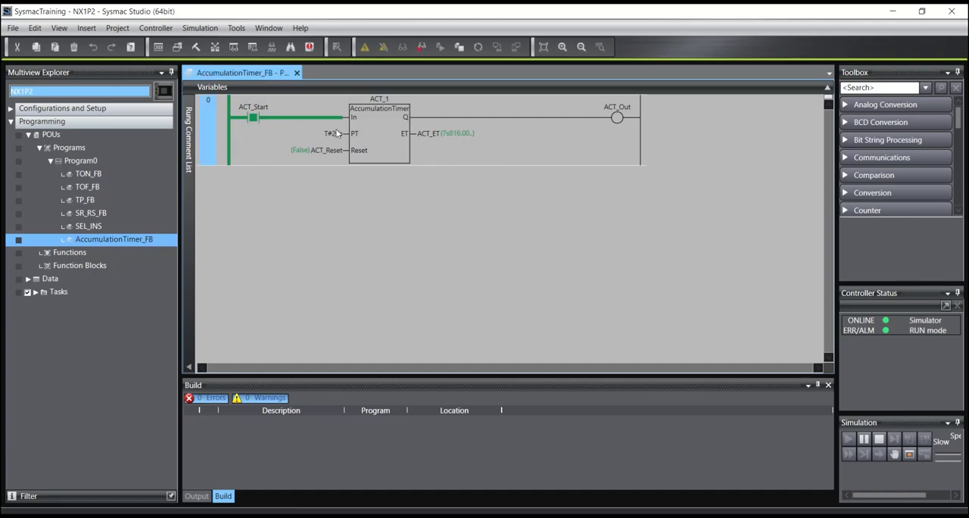
mouse_move(447, 142)
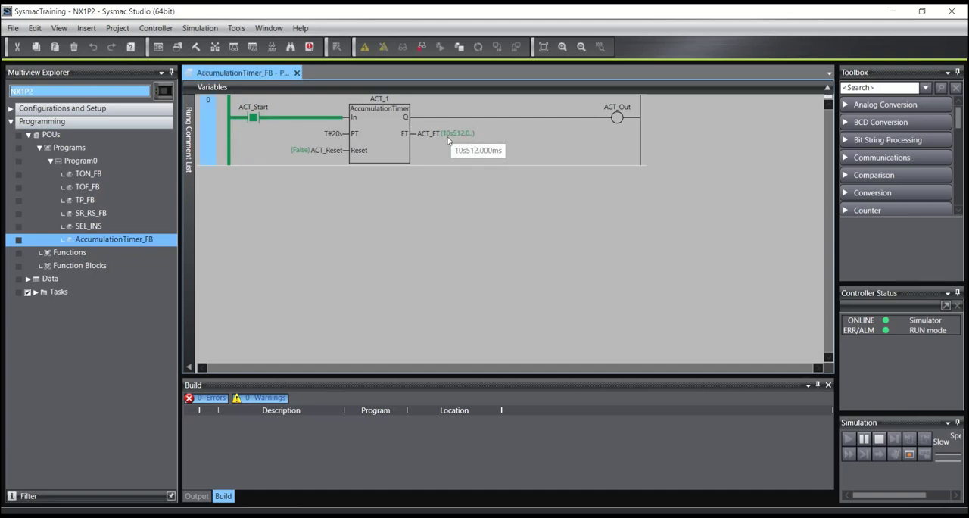
Step: Toggle ACT_Start False then True, watching ACT_1's ET pause and resume accumulating
left_click(254, 117)
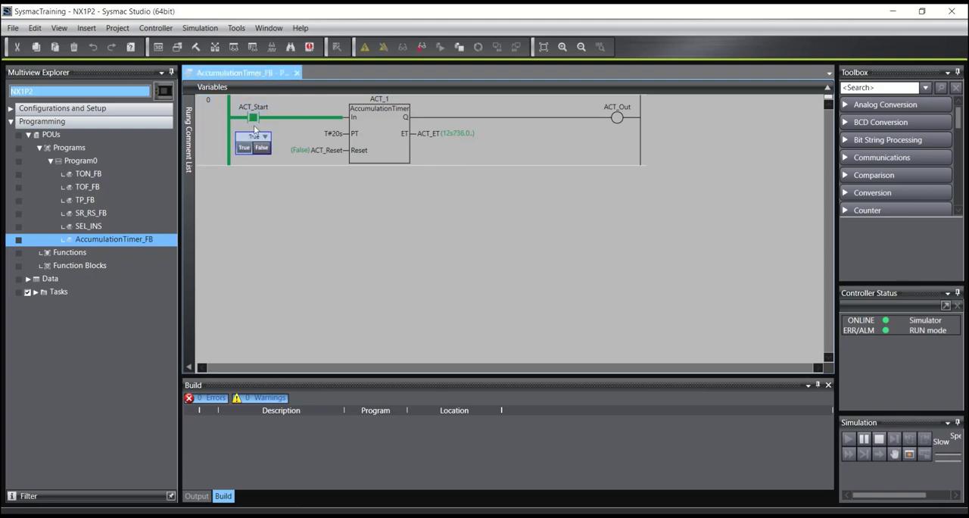
left_click(261, 147)
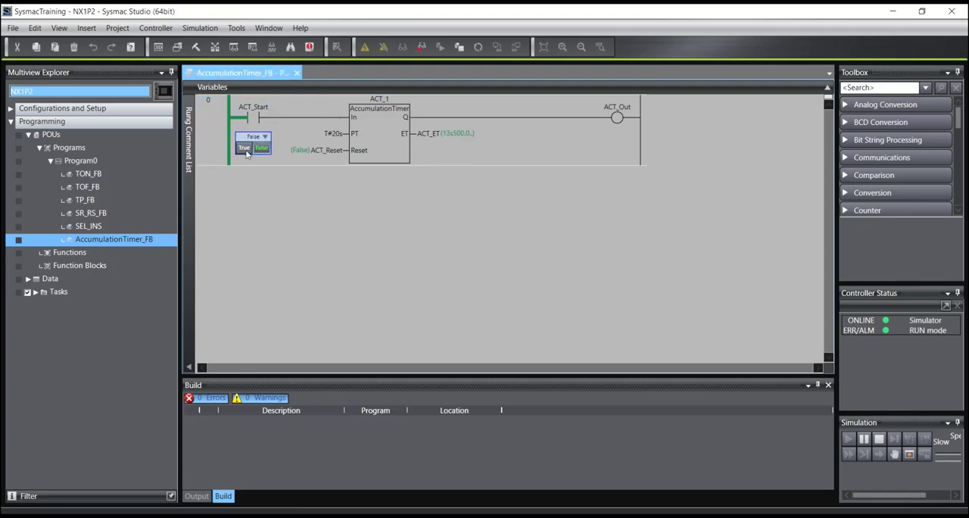
mouse_move(453, 136)
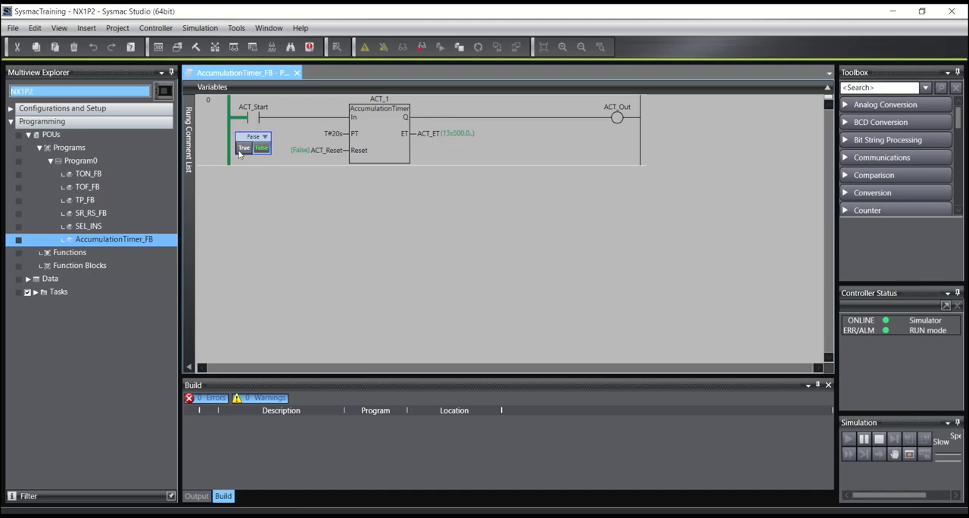
left_click(244, 147)
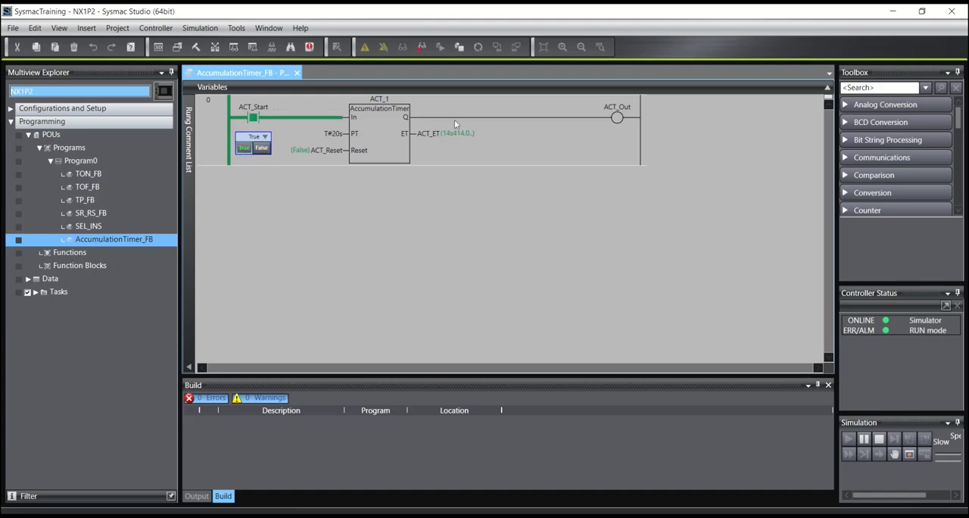
left_click(253, 137)
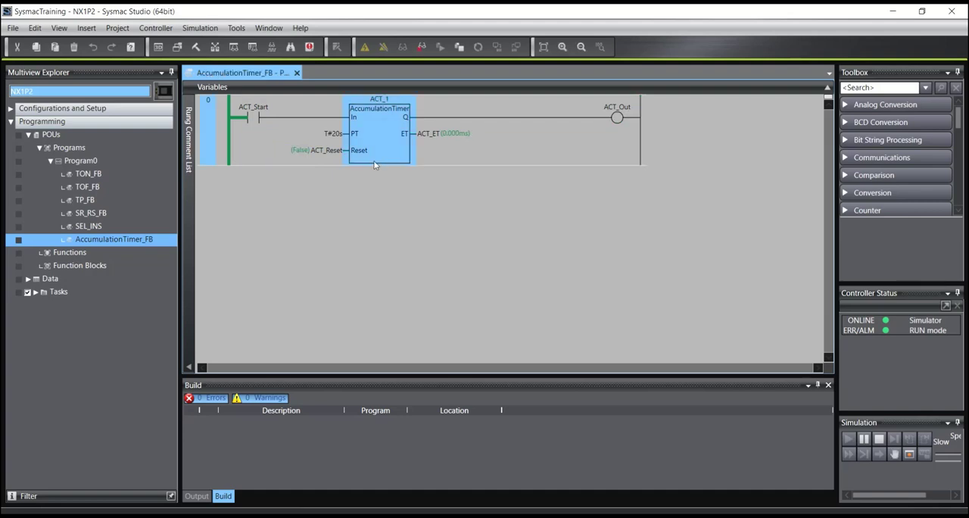
mouse_move(427, 134)
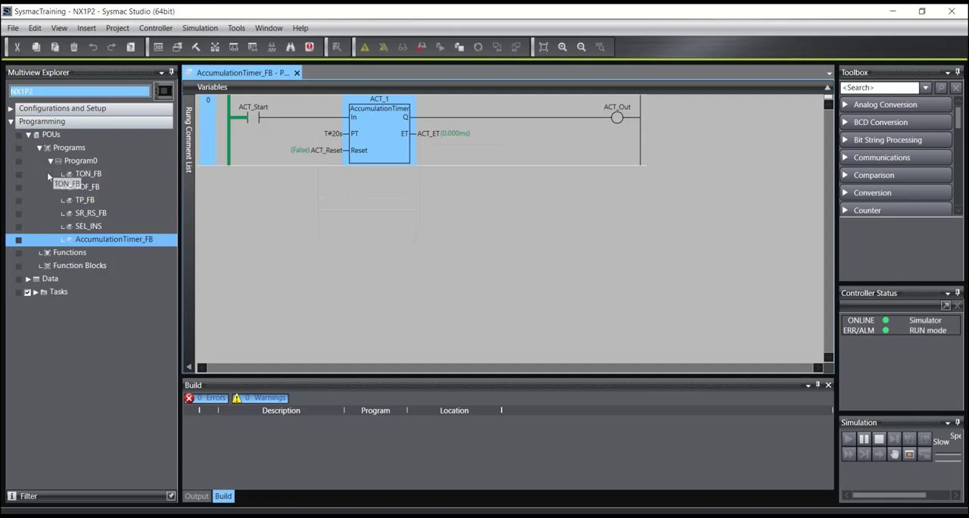
Step: Open the TON_FB program, then return to AccumulationTimer_FB showing ACT_1 at 0 ms
double_click(87, 173)
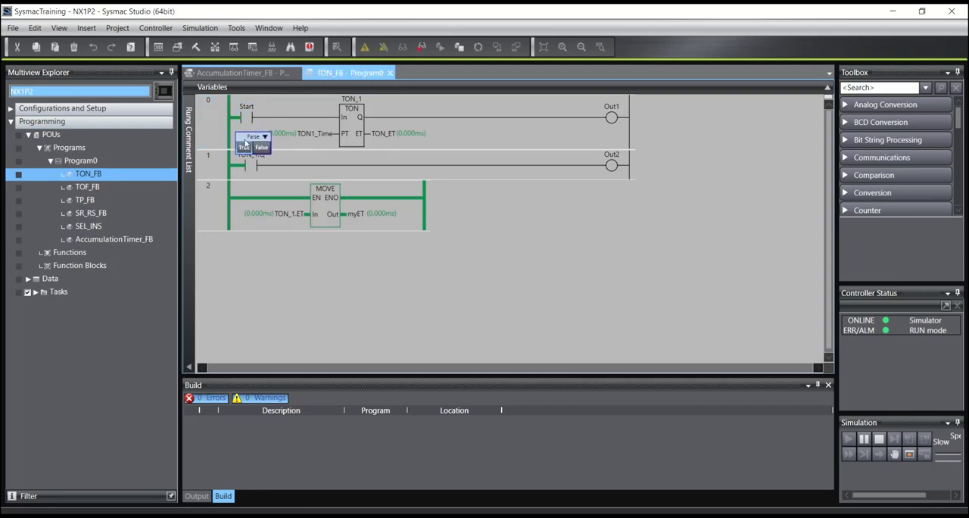
left_click(255, 137)
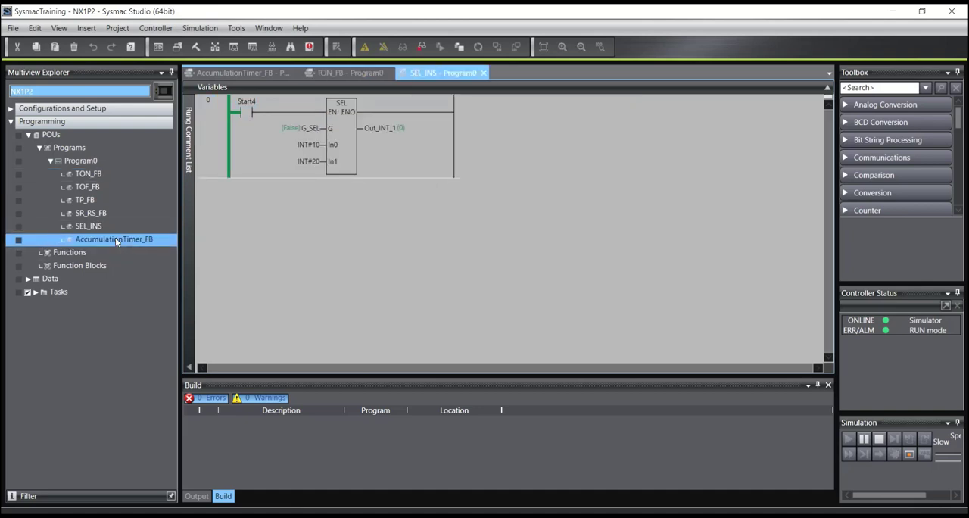
double_click(114, 239)
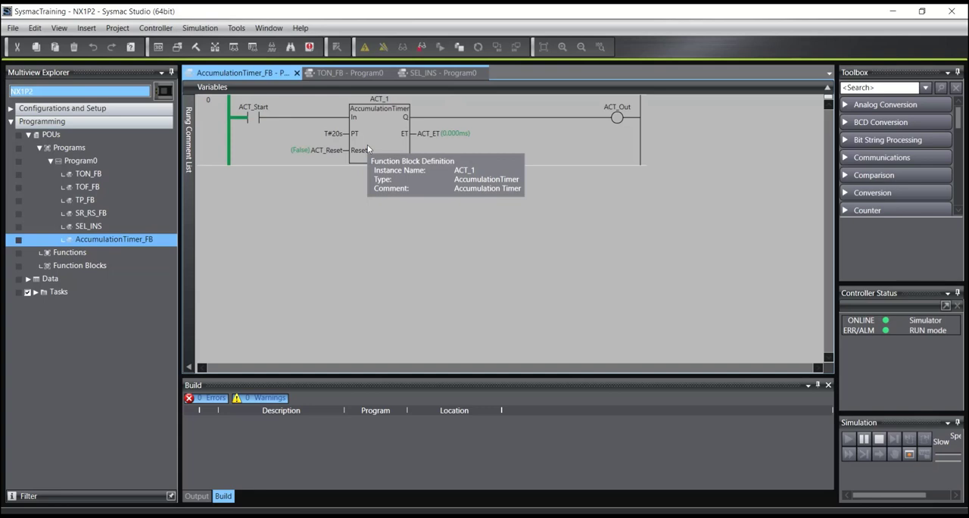
mouse_move(298, 177)
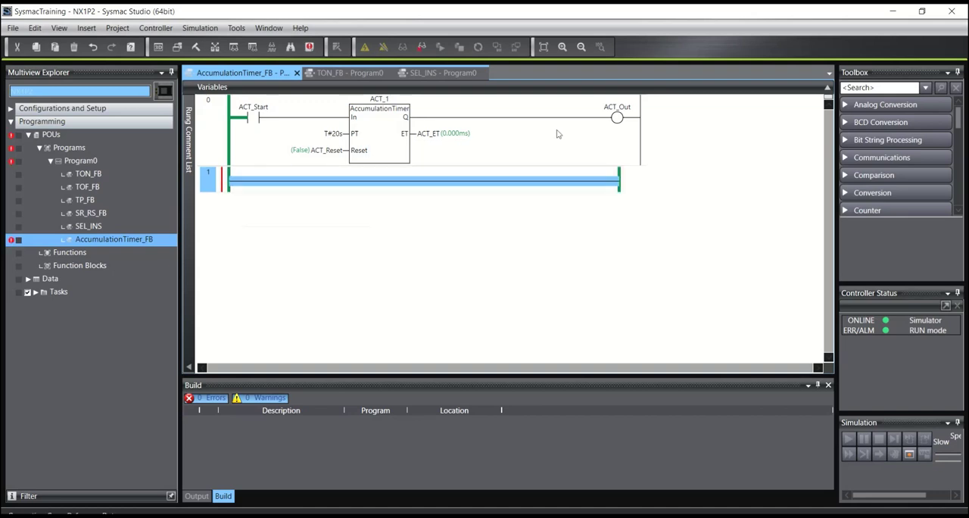
Step: Add rungs ACT_1.Q to ACT_Out1 and ACT_MYRESET to ACT_1.Reset, then insert a MOVE block
type("ac")
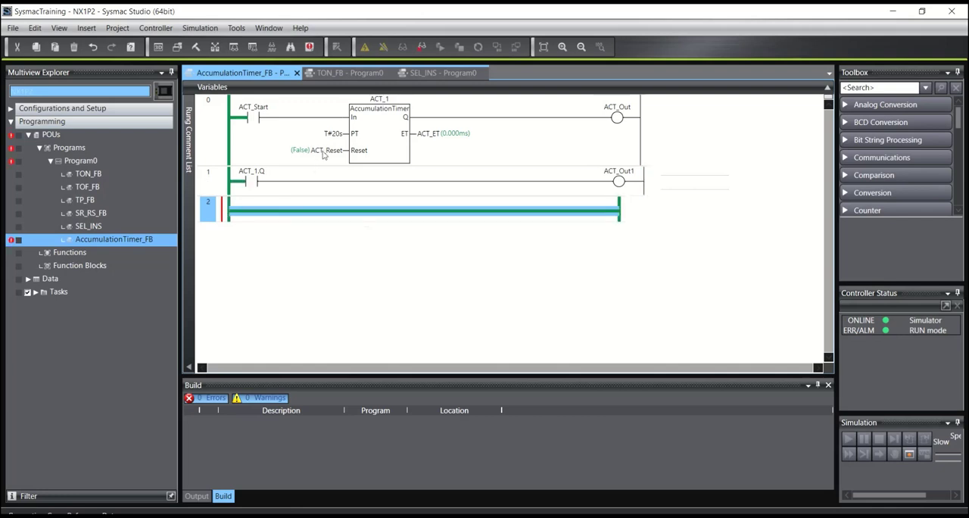
mouse_move(489, 224)
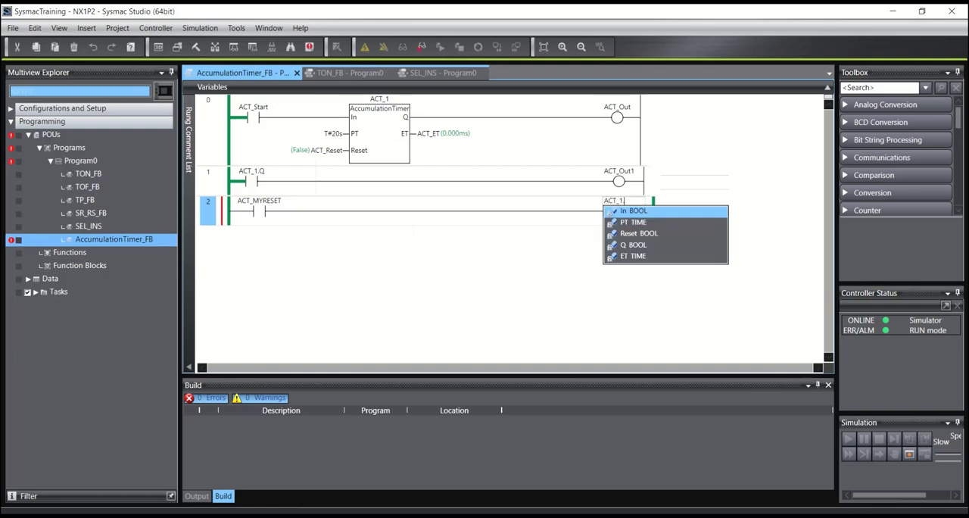
left_click(638, 233)
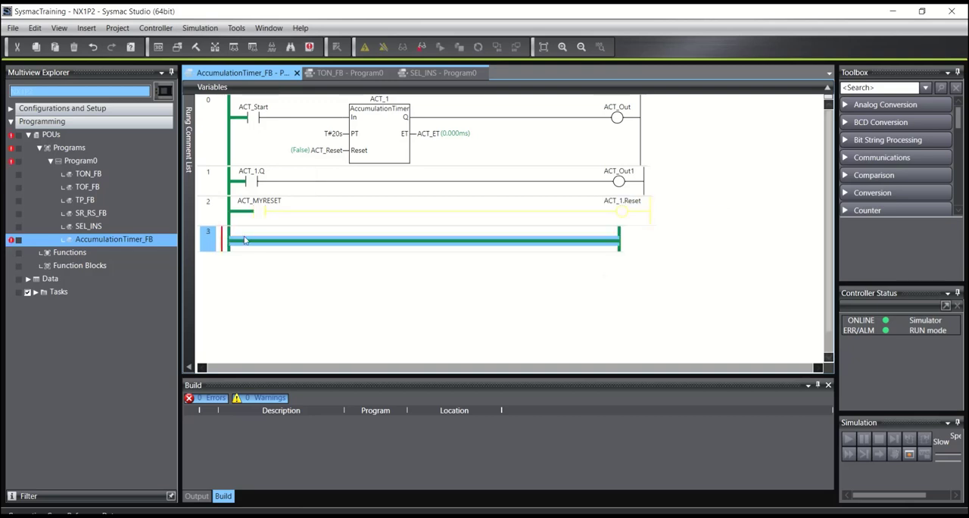
type("mov")
type("ACT_1.ET")
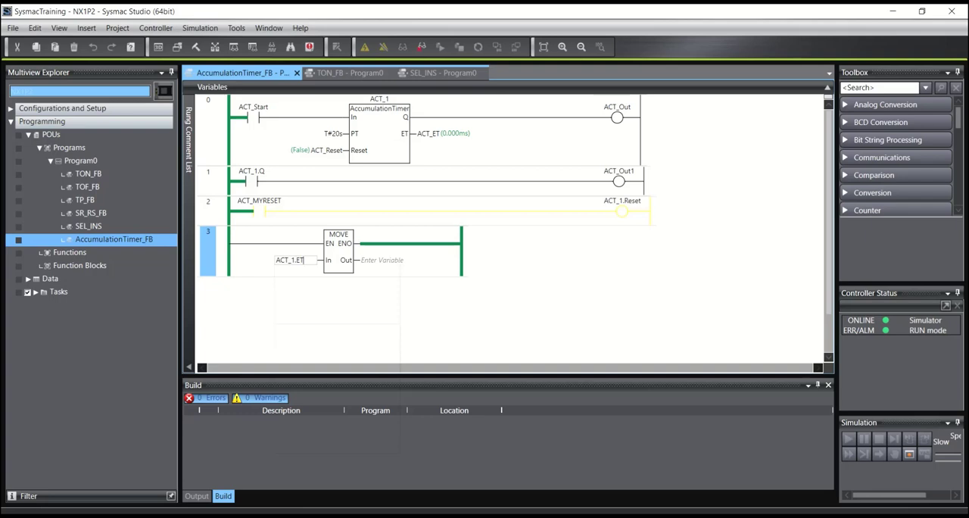
Step: Enter ACT1_MYET as the MOVE block's output variable
left_click(371, 260)
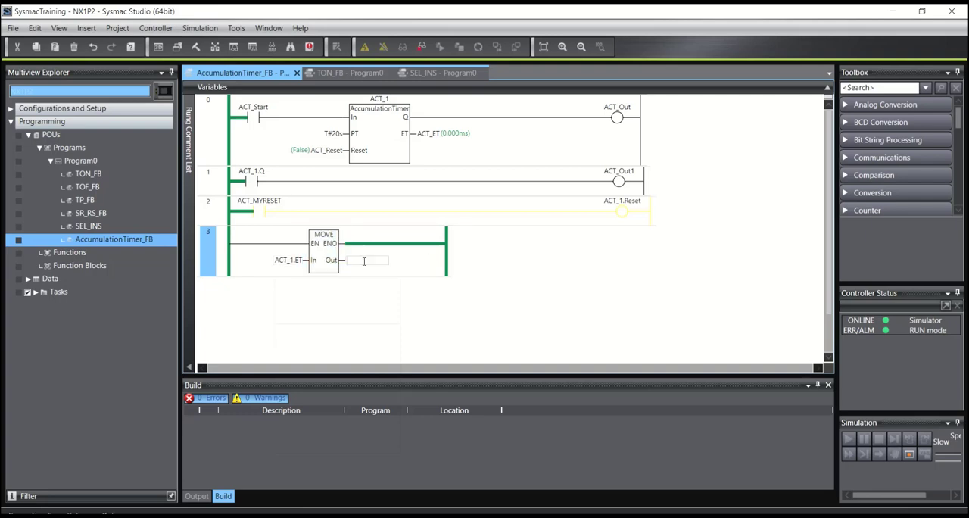
type("ACT1_MYET")
left_click(334, 133)
type("ACT_1_TIME")
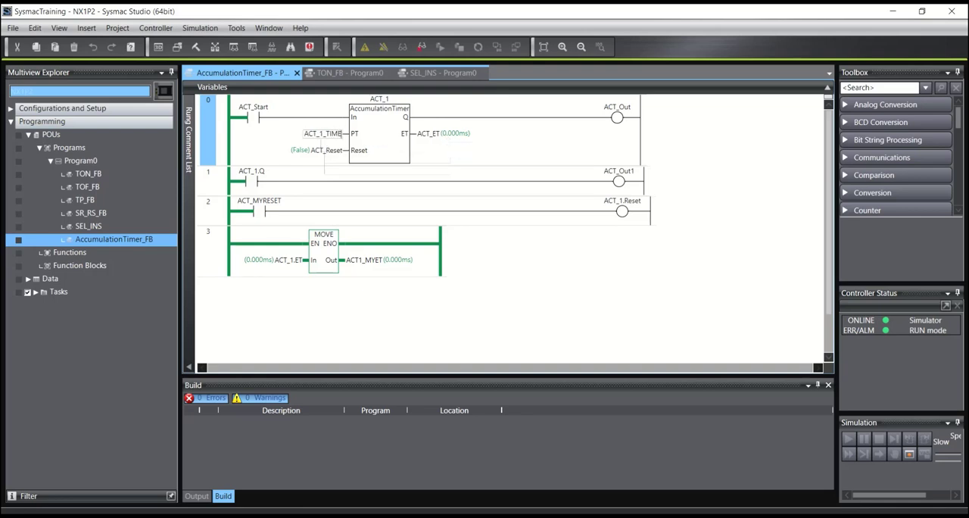
mouse_move(379, 128)
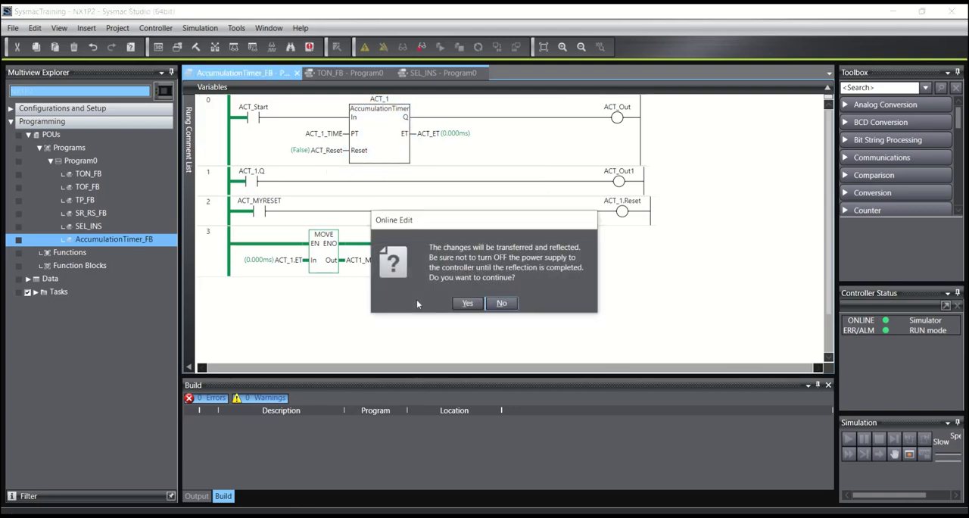
Step: Confirm the online-edit transfer and set ACT_Start True so ACT_1 accumulates into ACT1_MYET
left_click(466, 303)
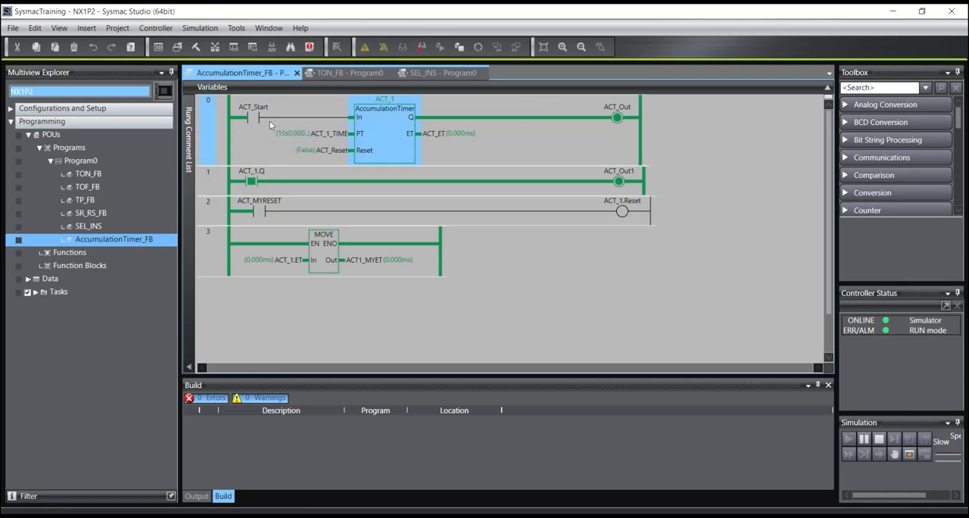
left_click(252, 115)
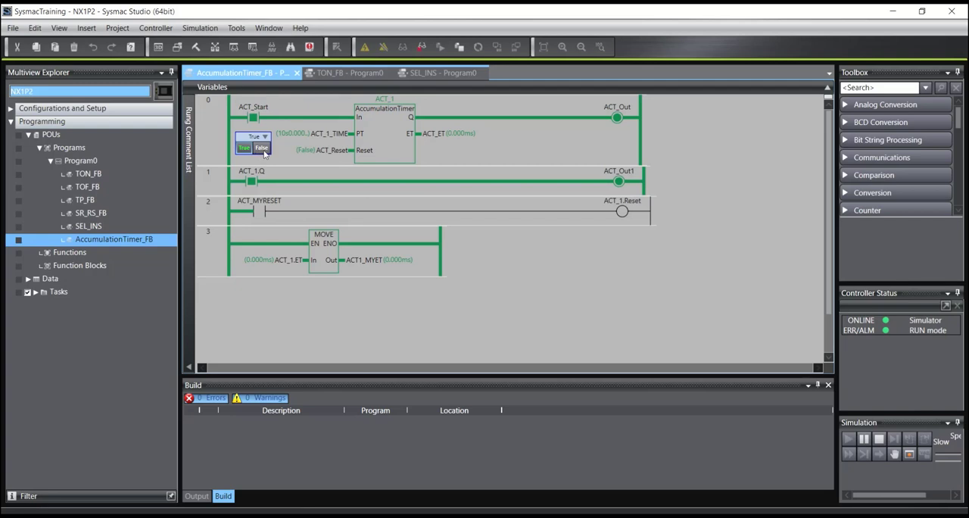
left_click(243, 148)
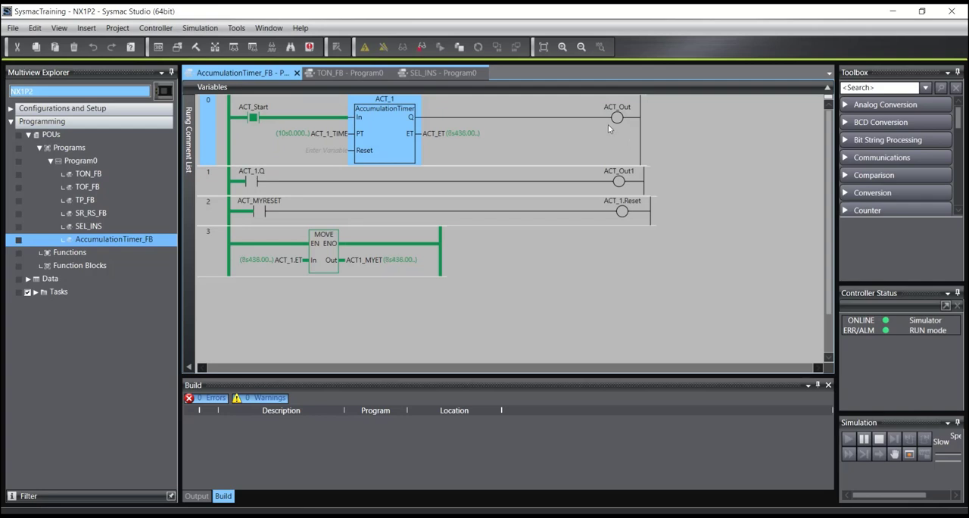
mouse_move(616, 117)
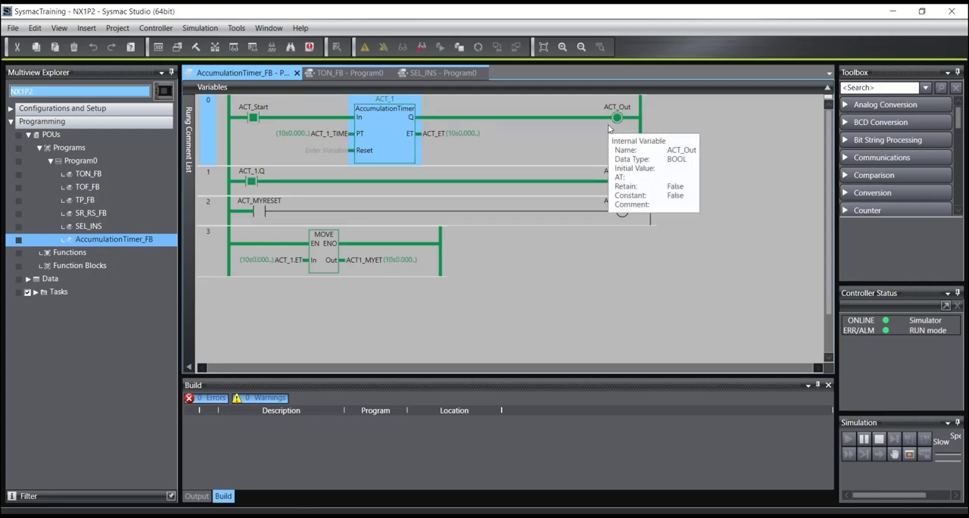